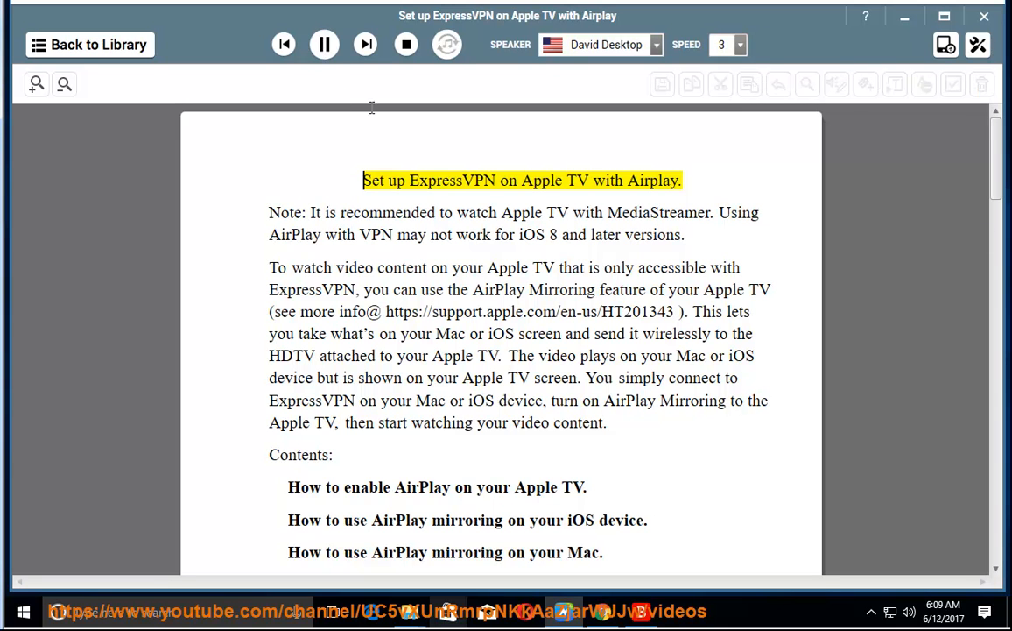
# Let the reader speak the title, note, intro paragraph and Contents list.
pyautogui.doubleClick(654, 180)
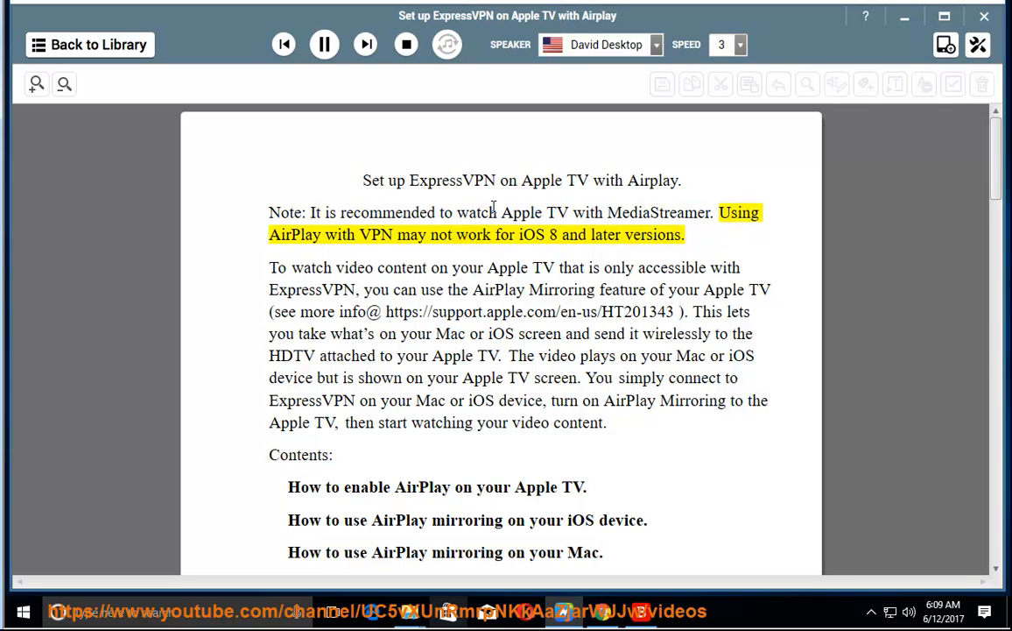
pyautogui.doubleClick(606, 235)
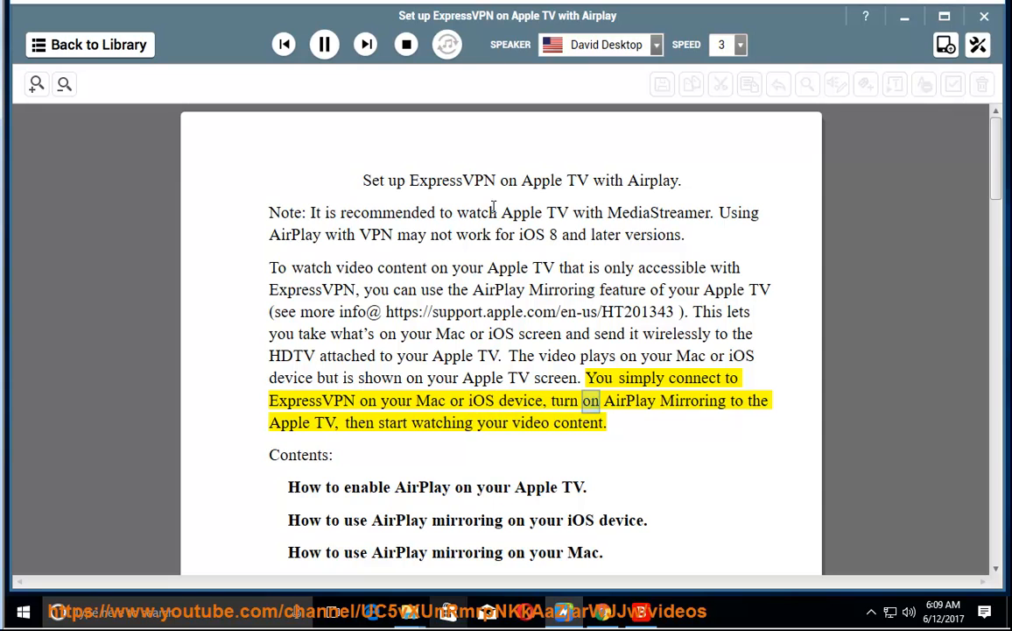
pyautogui.doubleClick(393, 422)
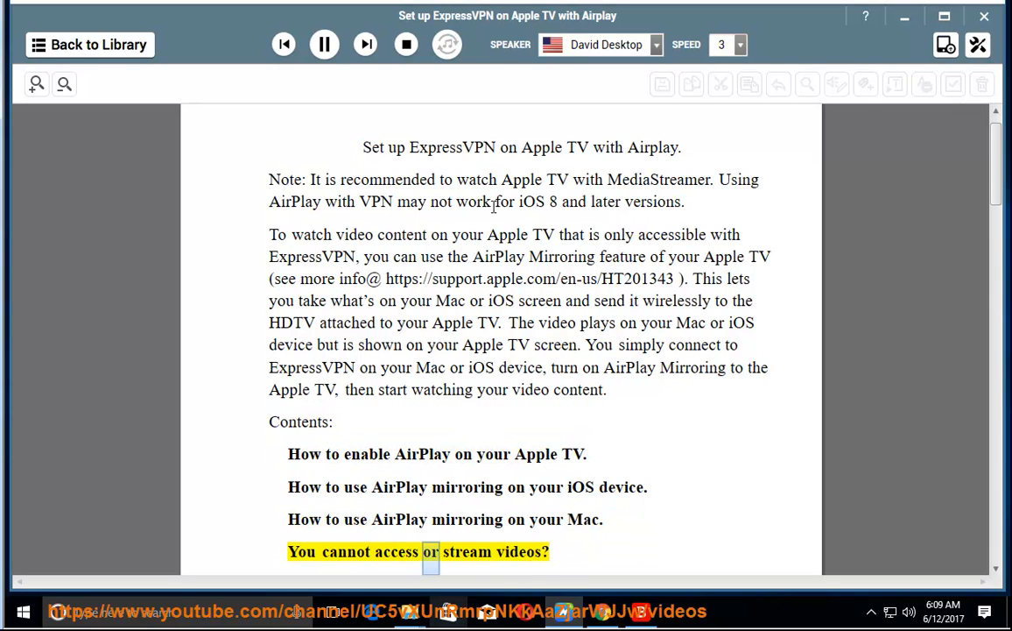
# Scroll along as the reader covers enabling AirPlay on Apple TV and iOS mirroring steps 2.1–2.5.
pyautogui.scroll(-3)
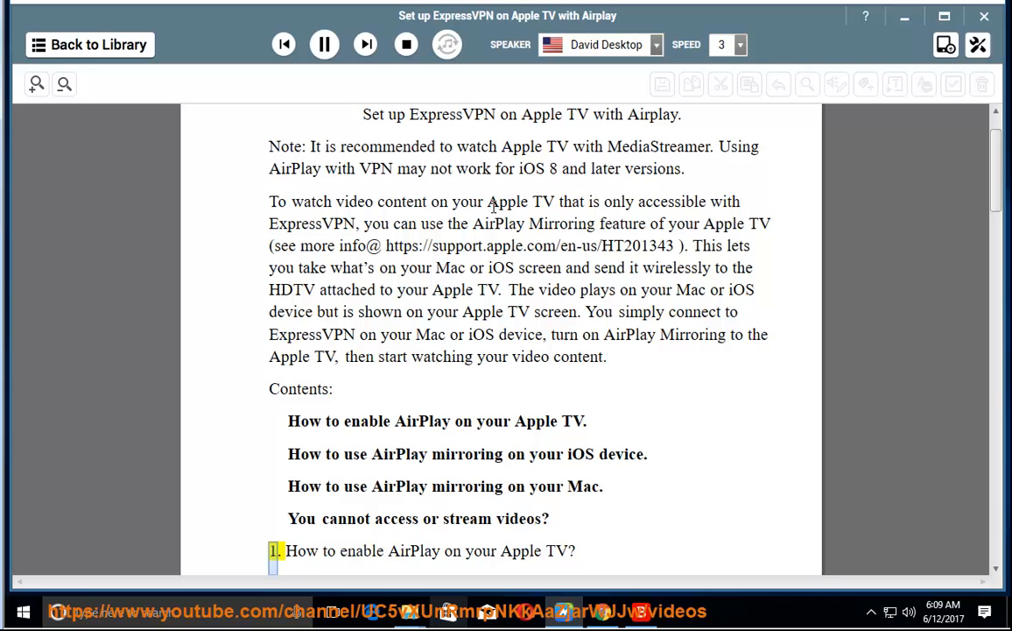
pyautogui.scroll(-3)
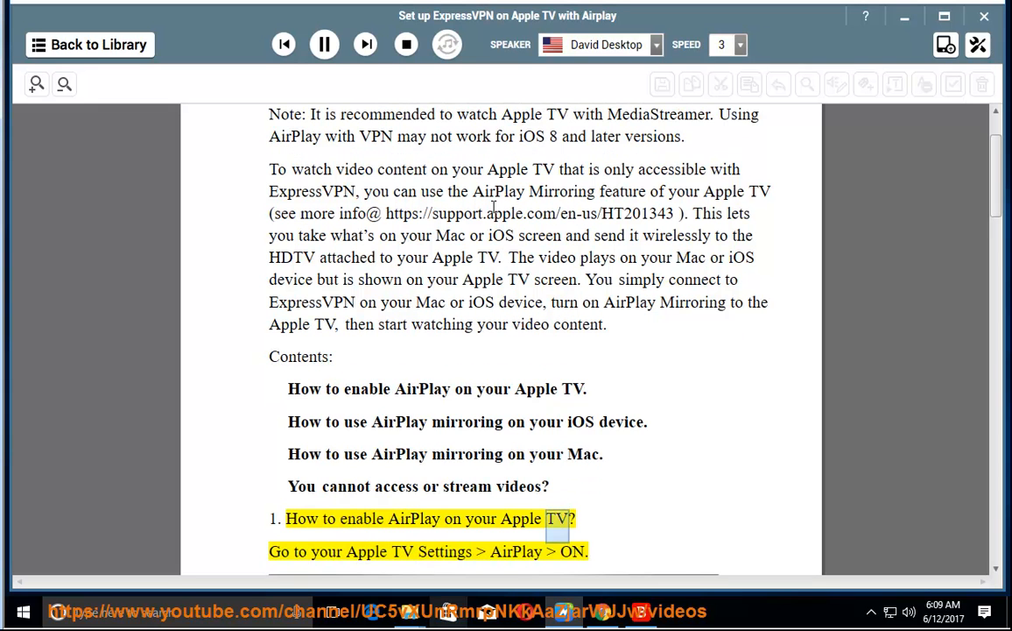
pyautogui.scroll(-3)
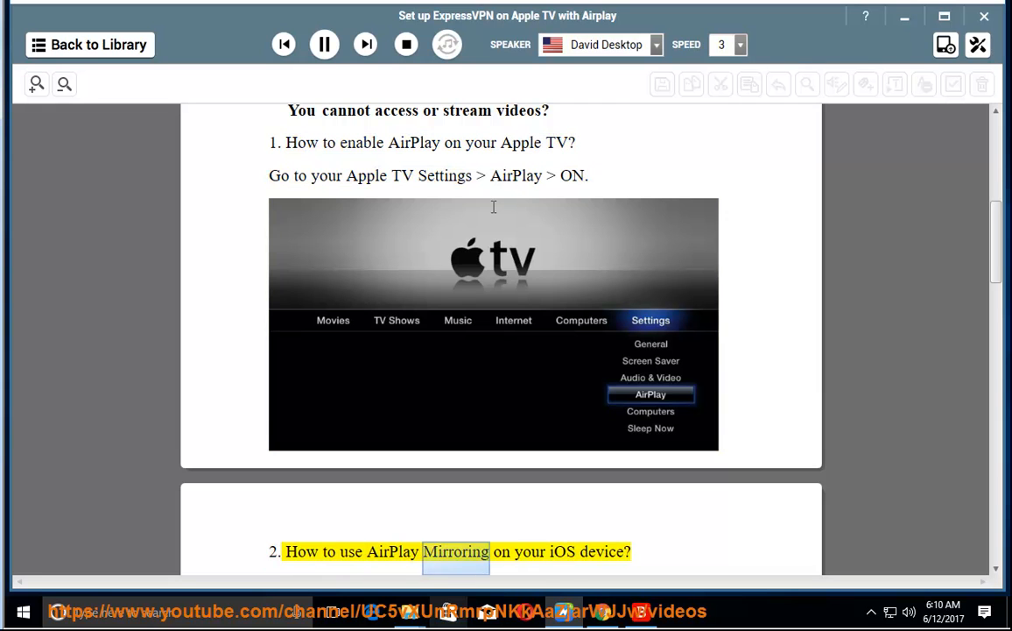
pyautogui.scroll(-3)
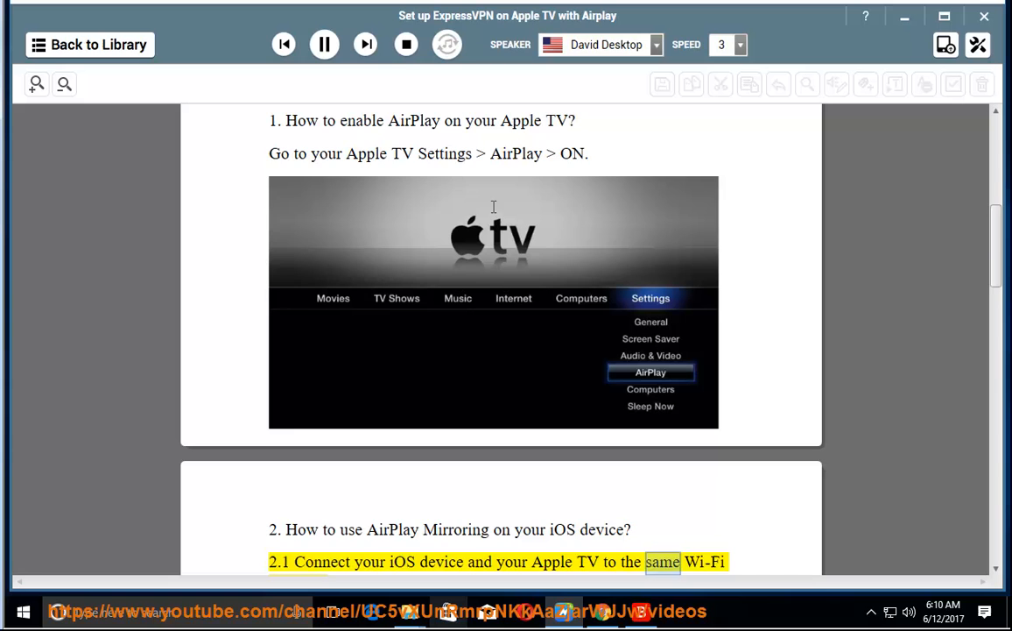
pyautogui.scroll(-3)
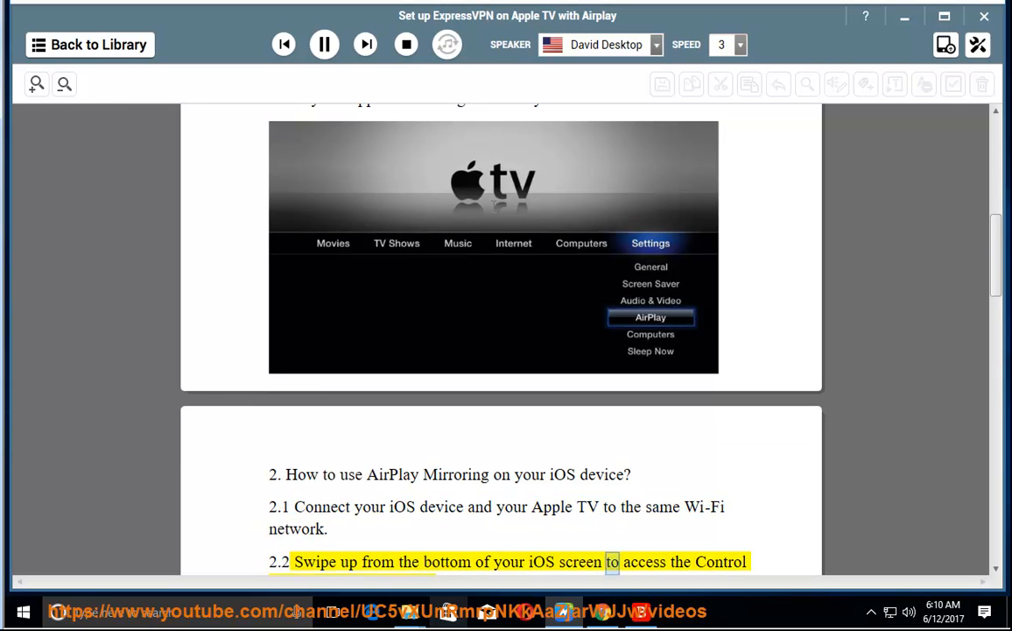
pyautogui.scroll(-3)
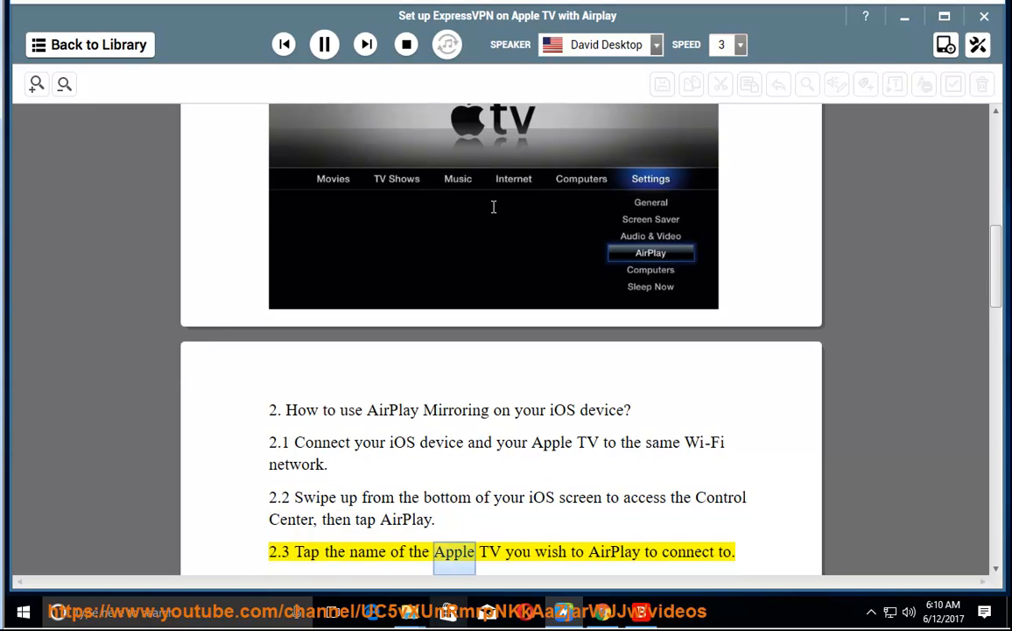
pyautogui.scroll(-3)
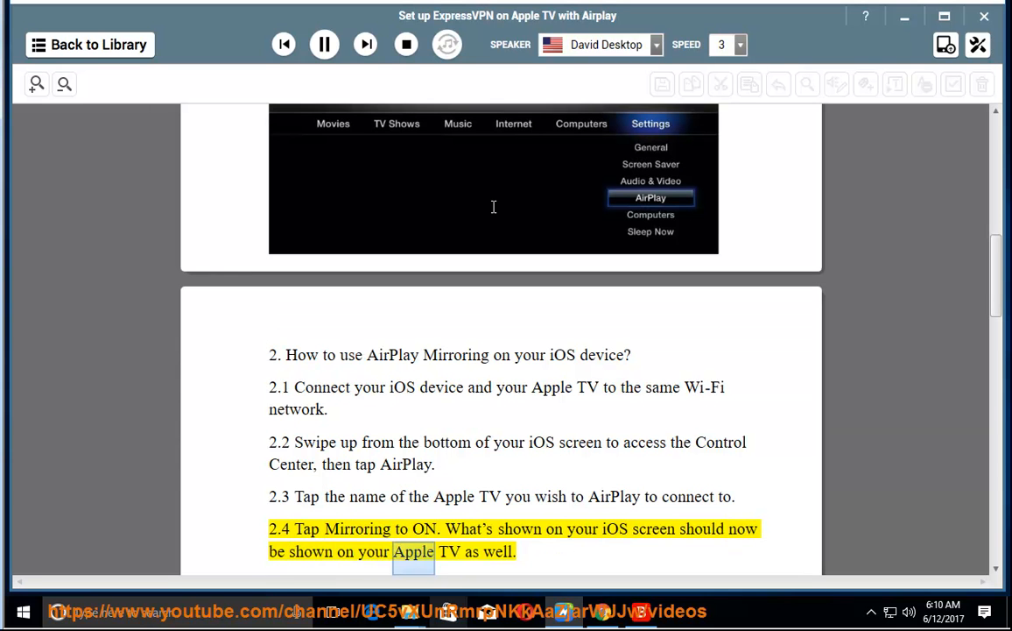
pyautogui.scroll(-3)
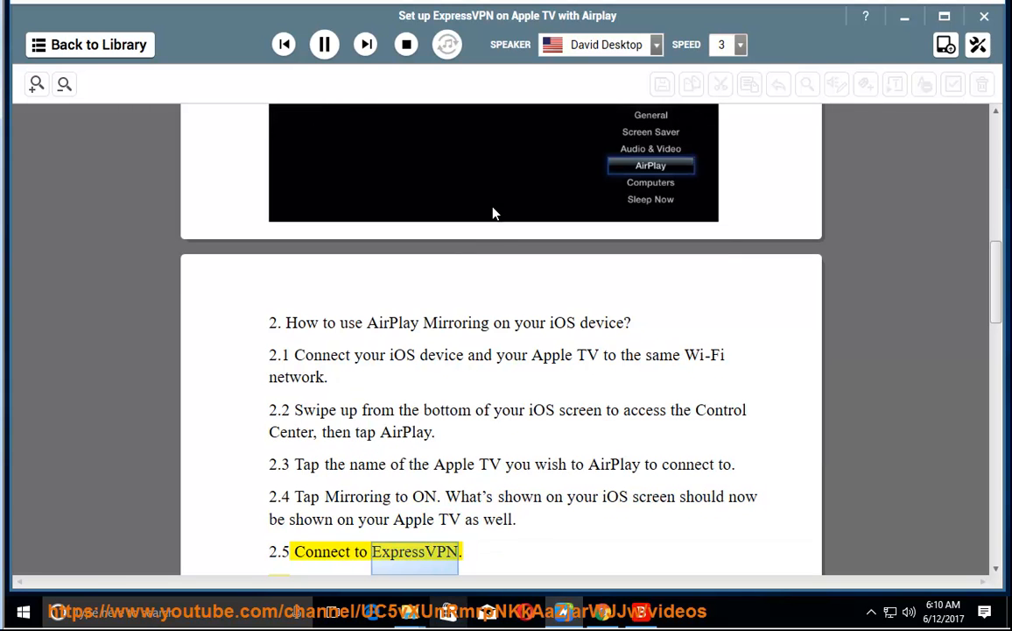
pyautogui.scroll(-3)
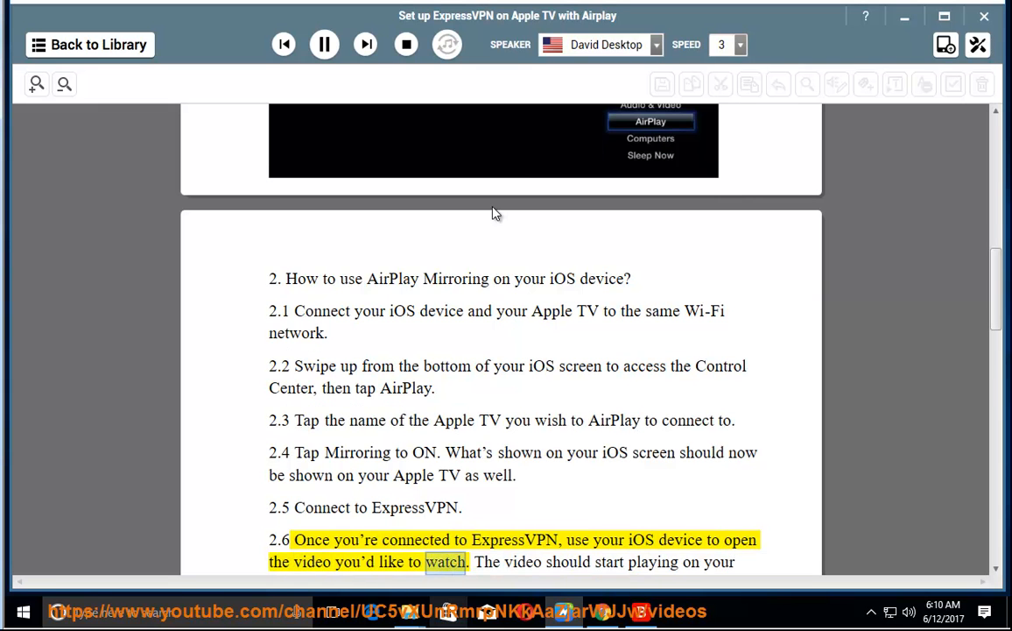
# Scroll past step 2.6 and Mac mirroring into the troubleshooting paragraph on streaming problems.
pyautogui.scroll(-3)
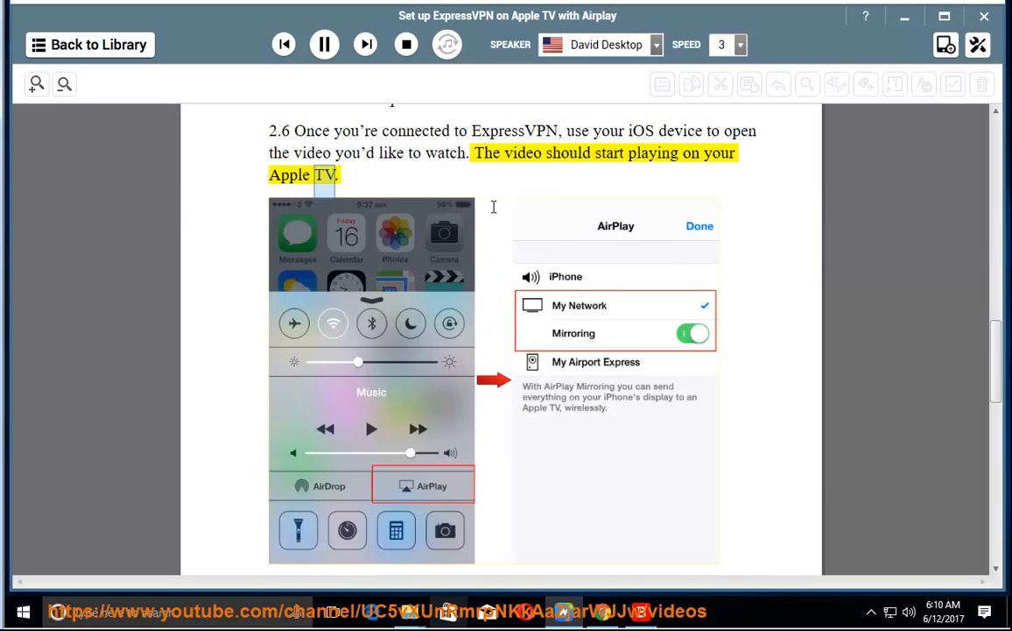
pyautogui.scroll(-3)
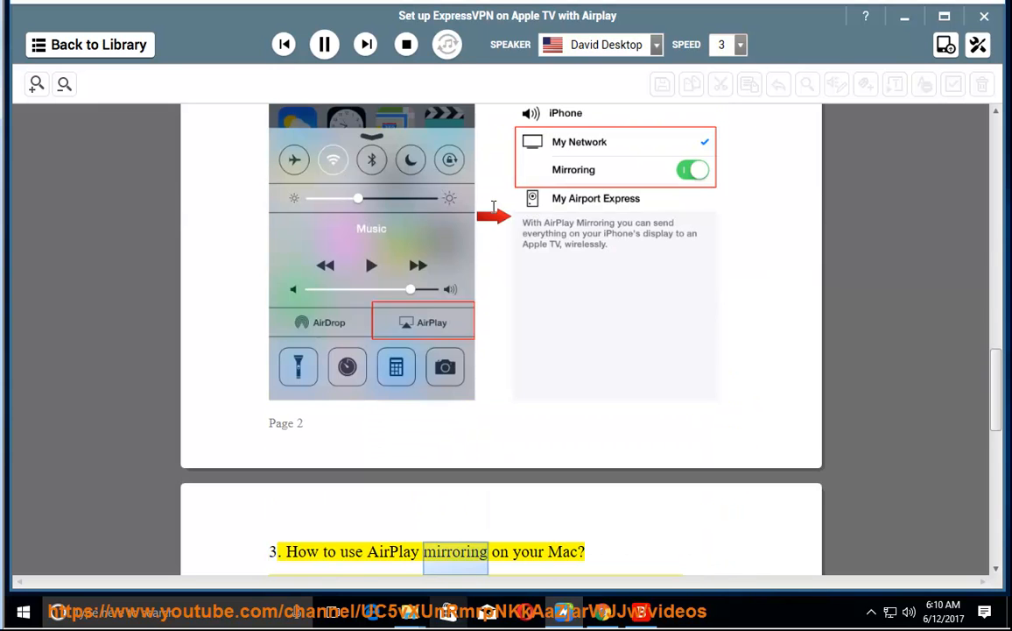
pyautogui.scroll(-3)
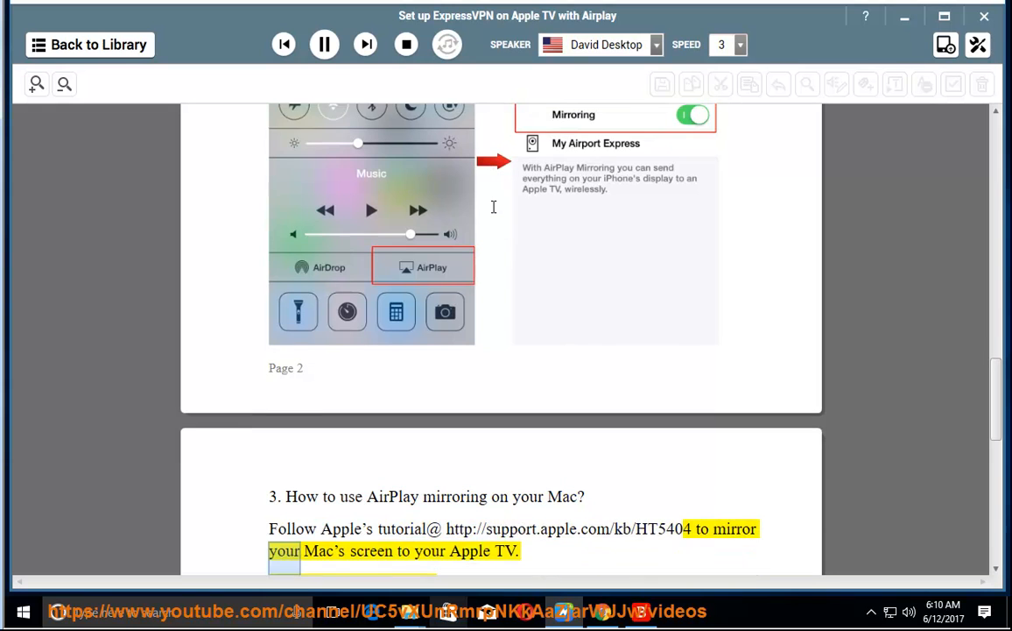
pyautogui.scroll(-3)
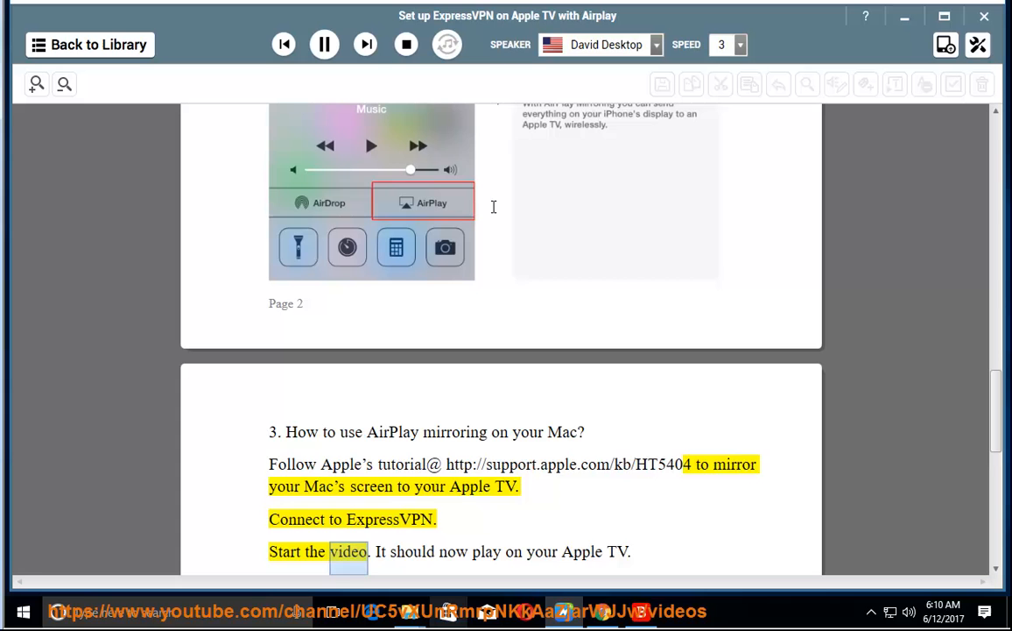
pyautogui.scroll(-3)
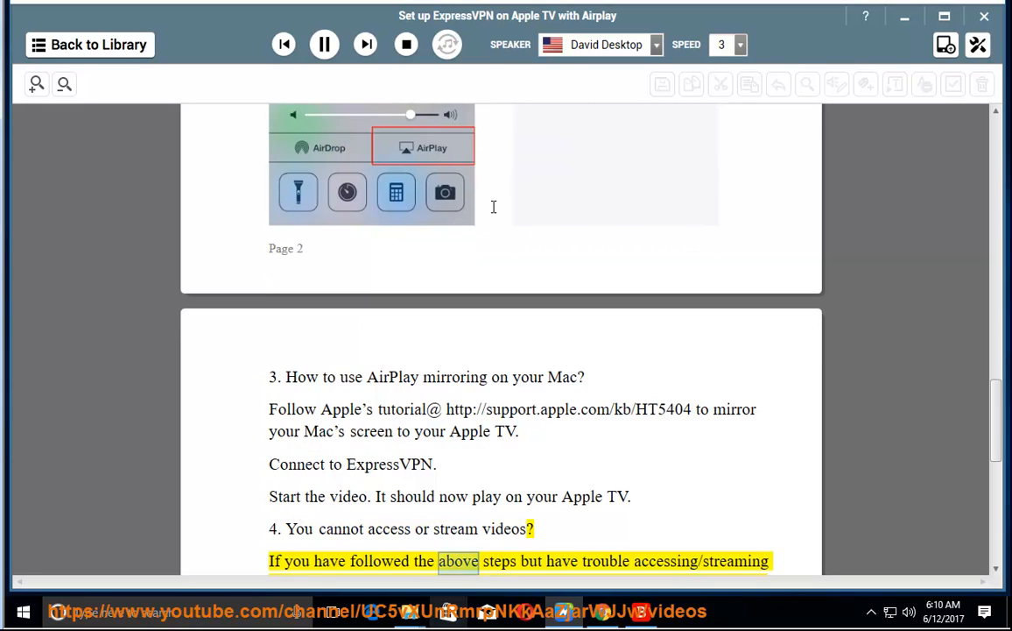
pyautogui.scroll(-3)
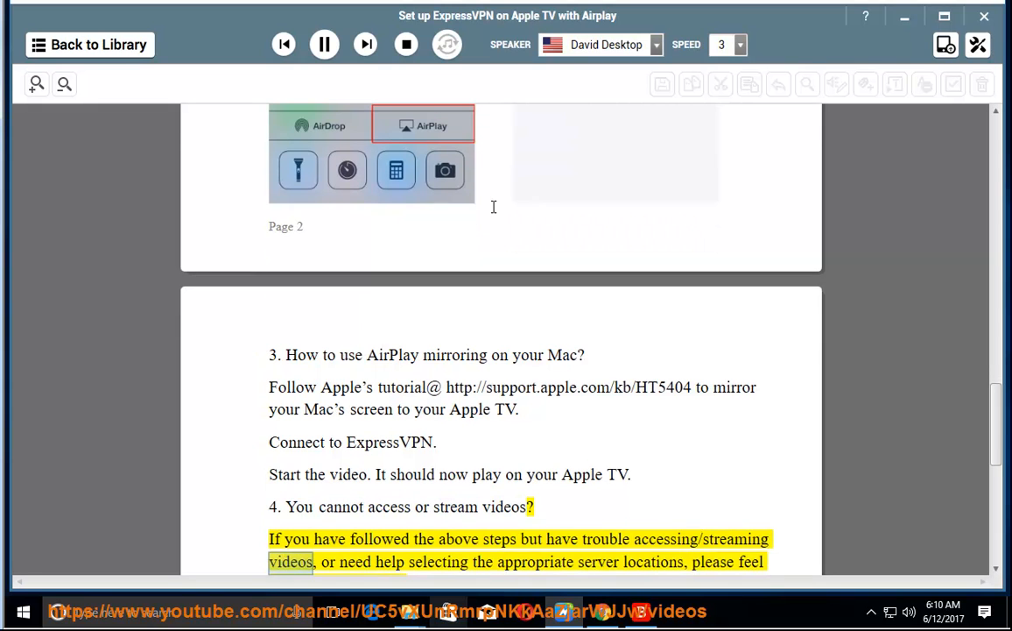
pyautogui.click(653, 562)
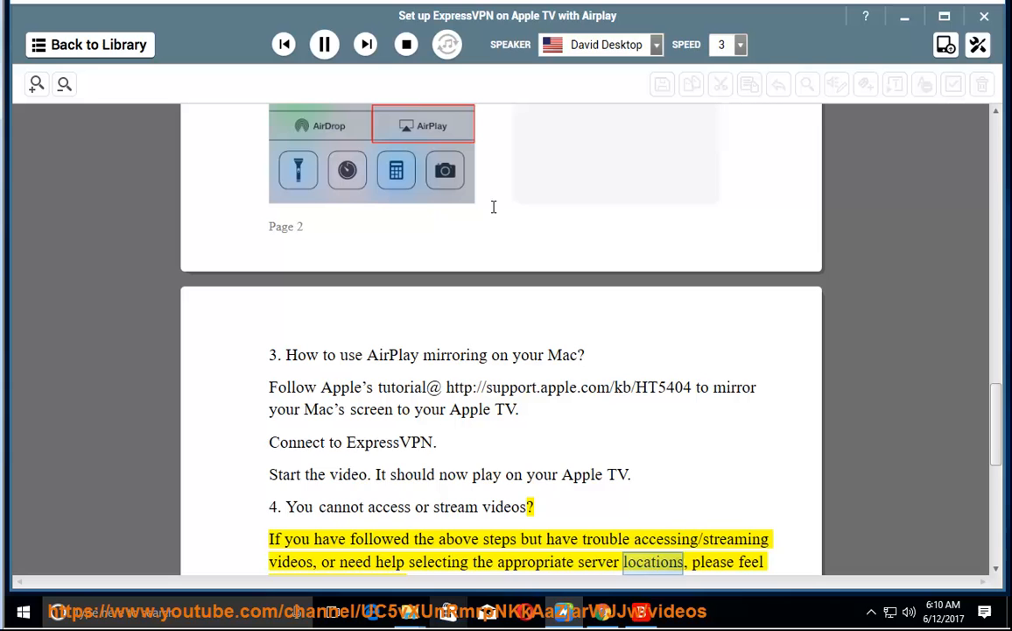